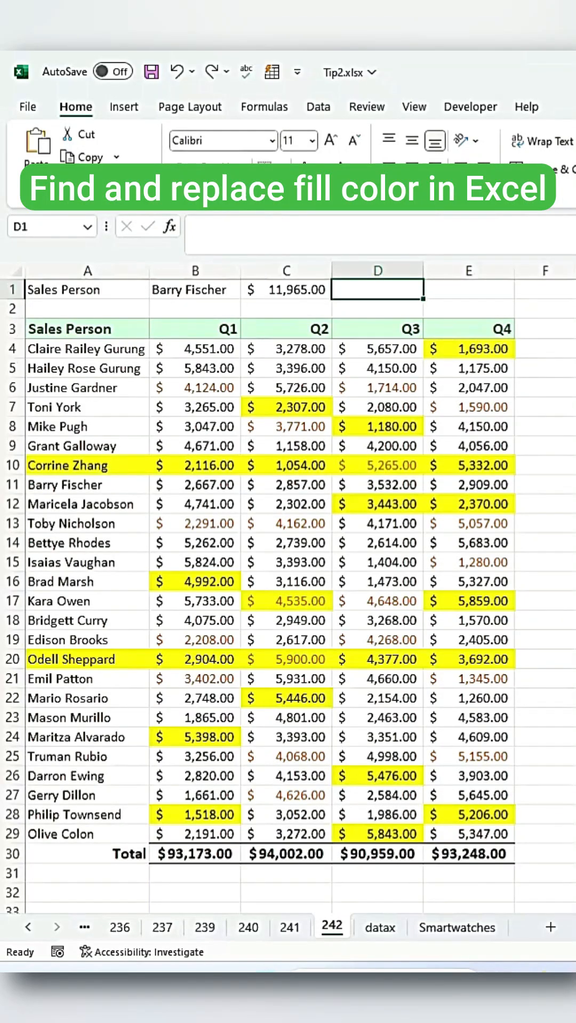
Inspect the yellow-filled and plain amounts in the Q2 column of the sales table.
left_click(286, 407)
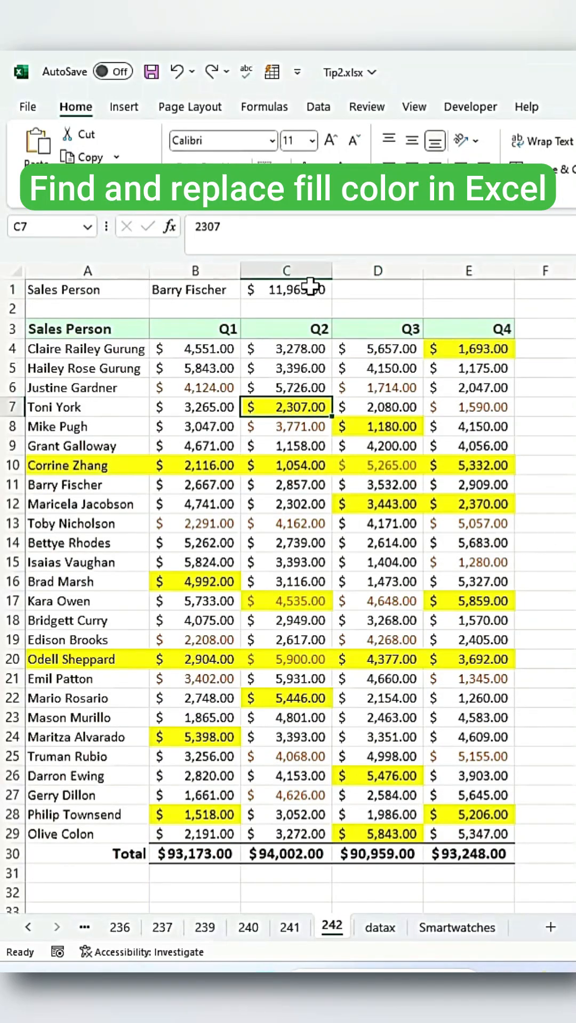
left_click(376, 427)
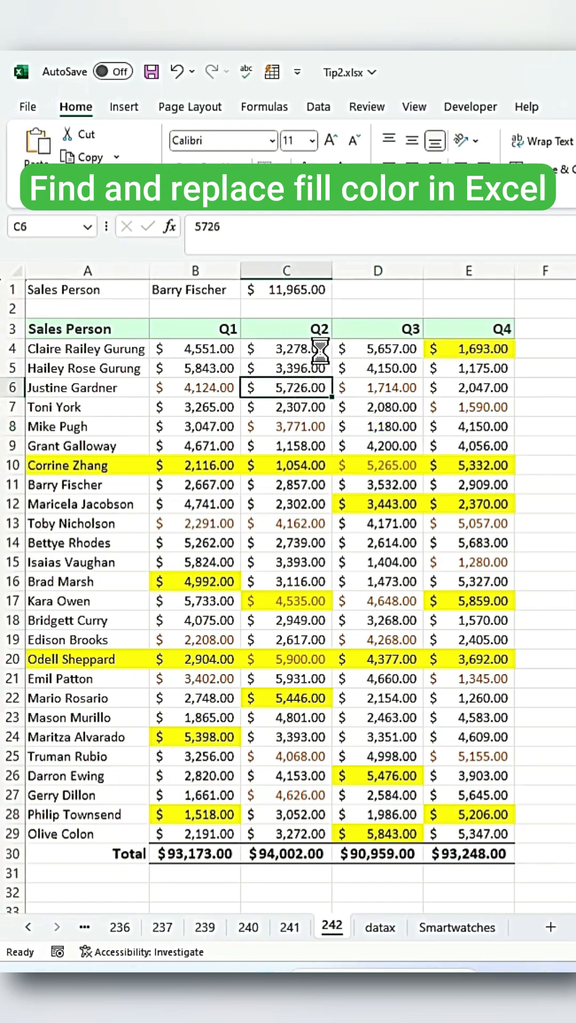
left_click(286, 406)
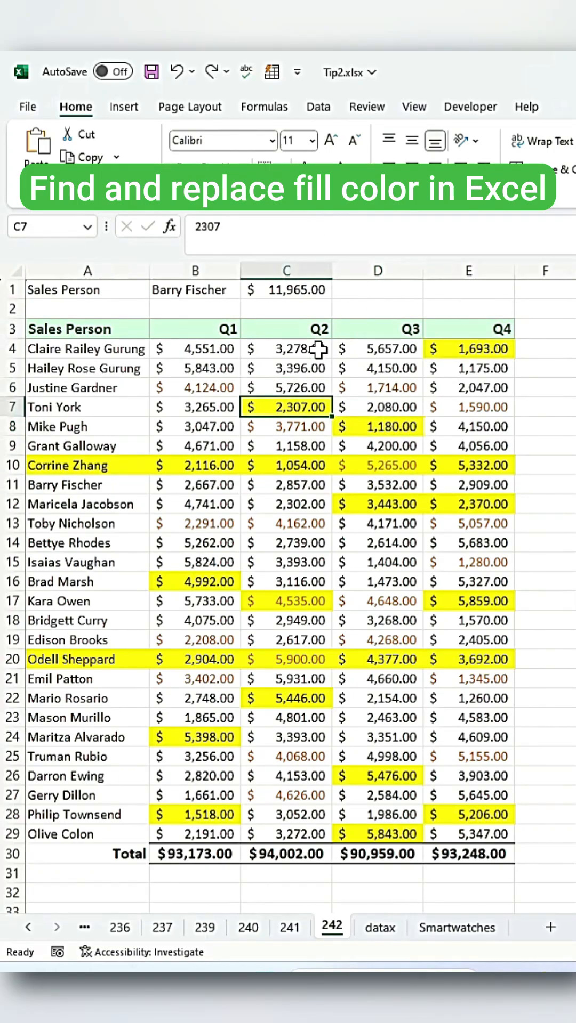
mouse_move(319, 509)
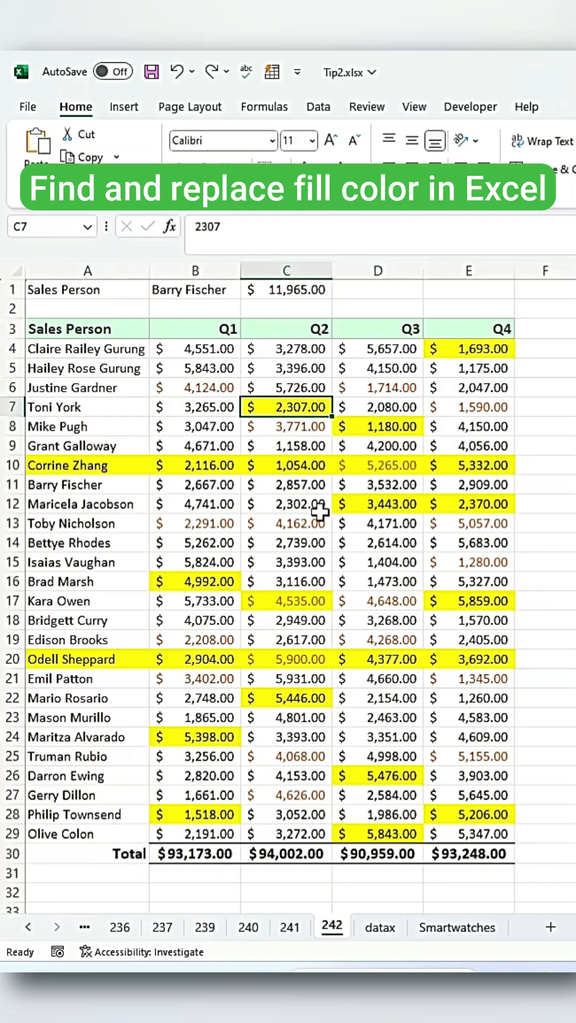
left_click(285, 542)
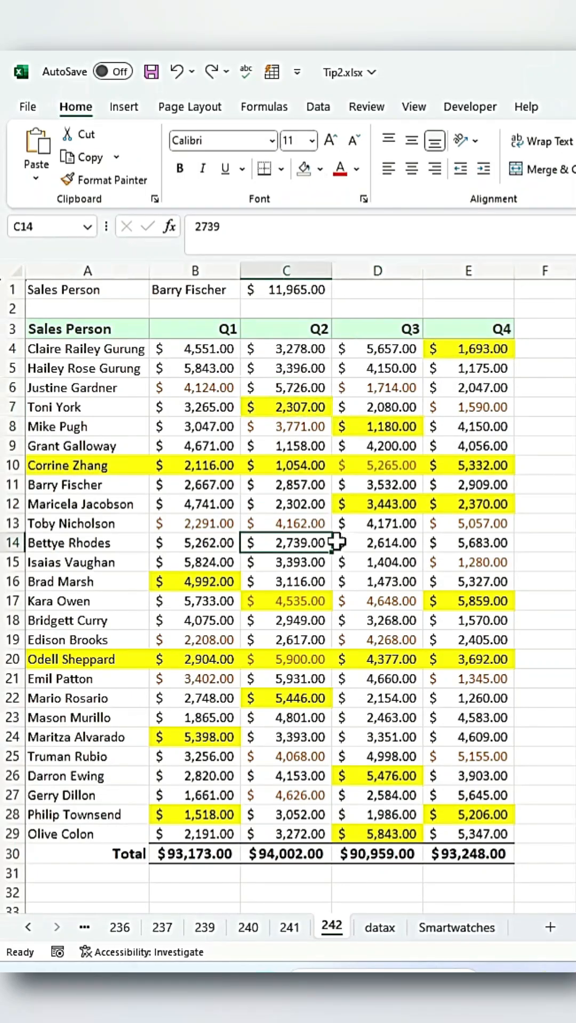
mouse_move(339, 489)
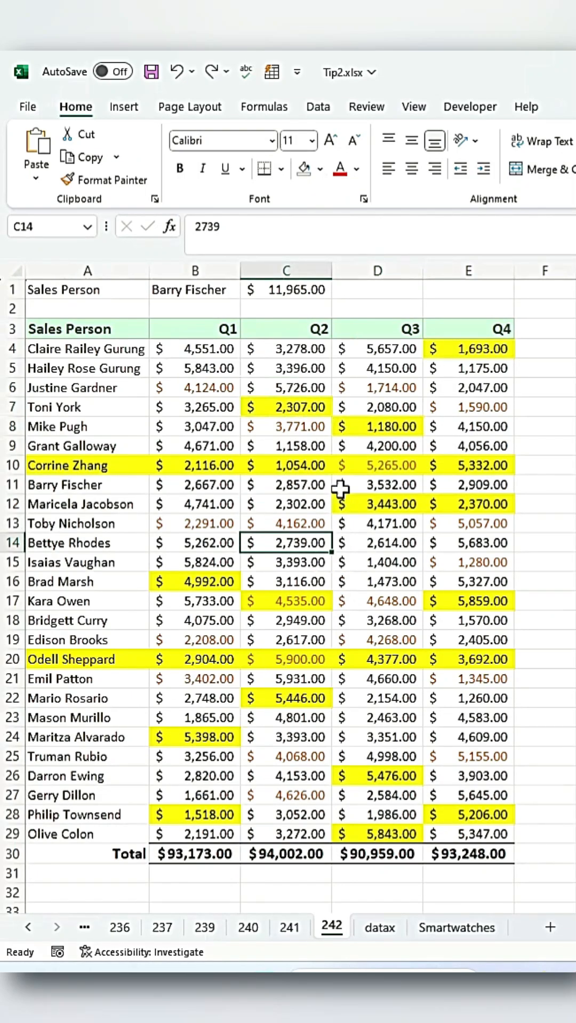
Select the entire sheet and bring up Find and Replace (Ctrl+A, Ctrl+H).
key("ctrl+a")
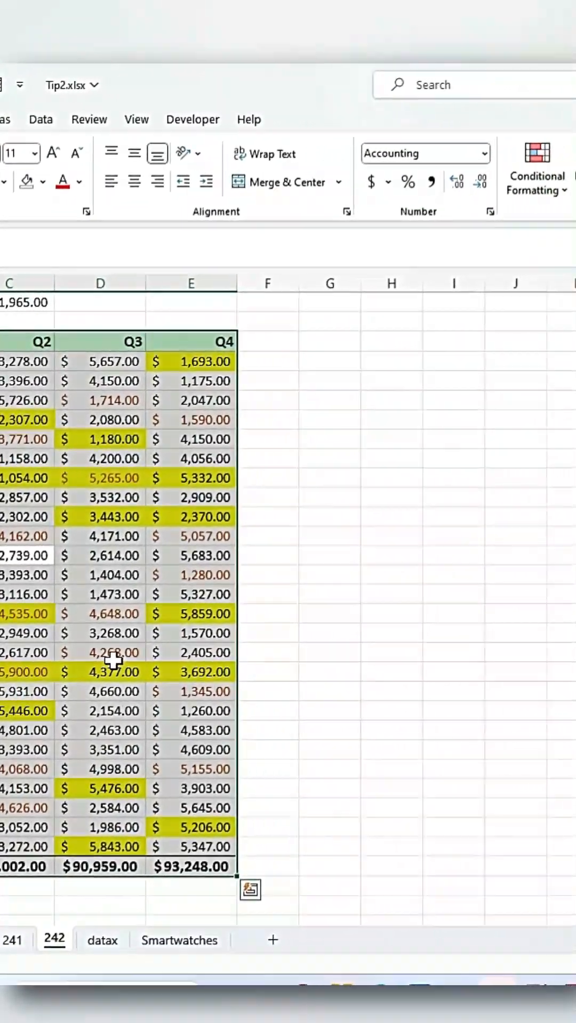
key("ctrl+h")
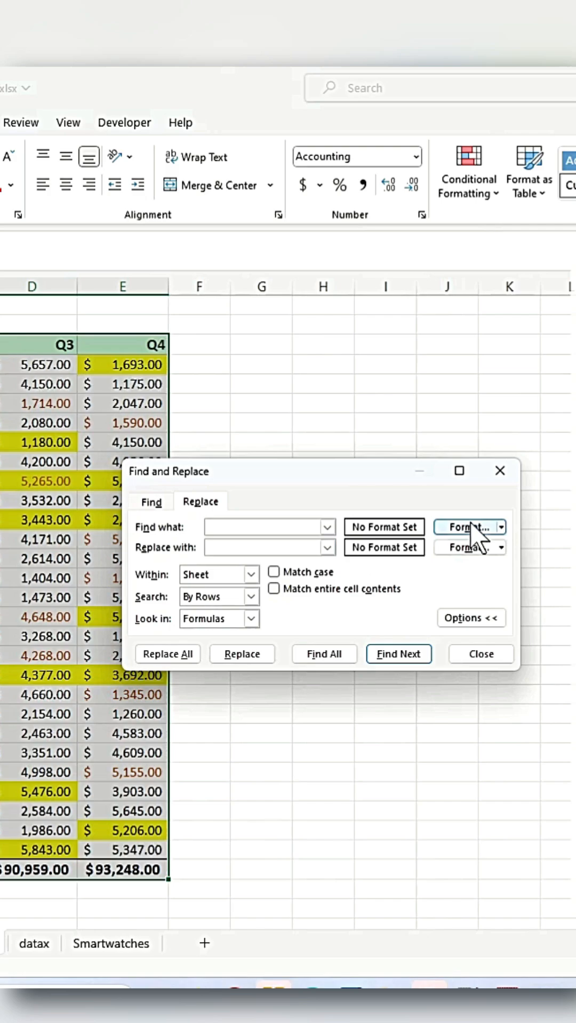
Set yellow fill as the search format and cyan fill as the replacement format.
left_click(464, 527)
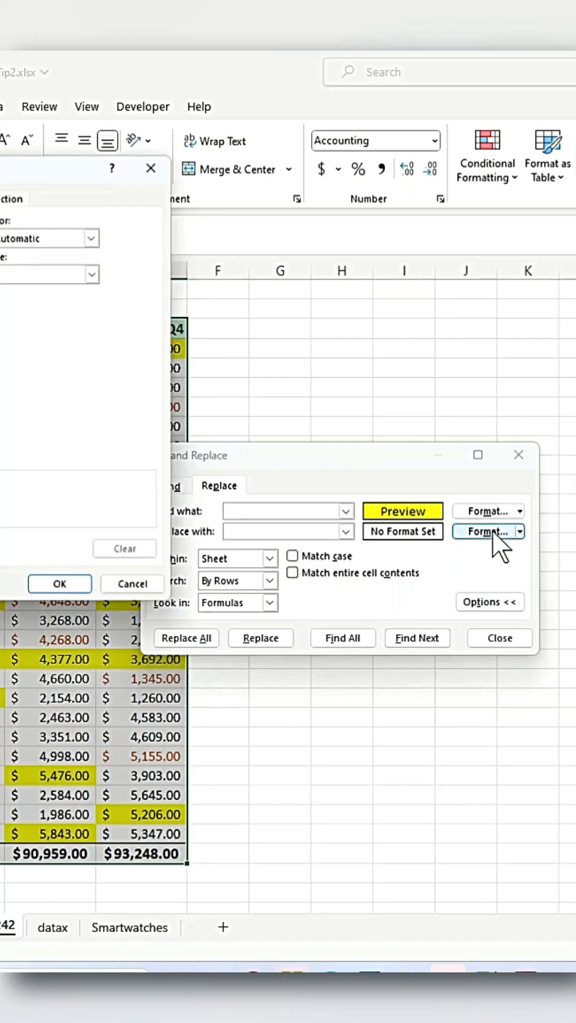
left_click(483, 531)
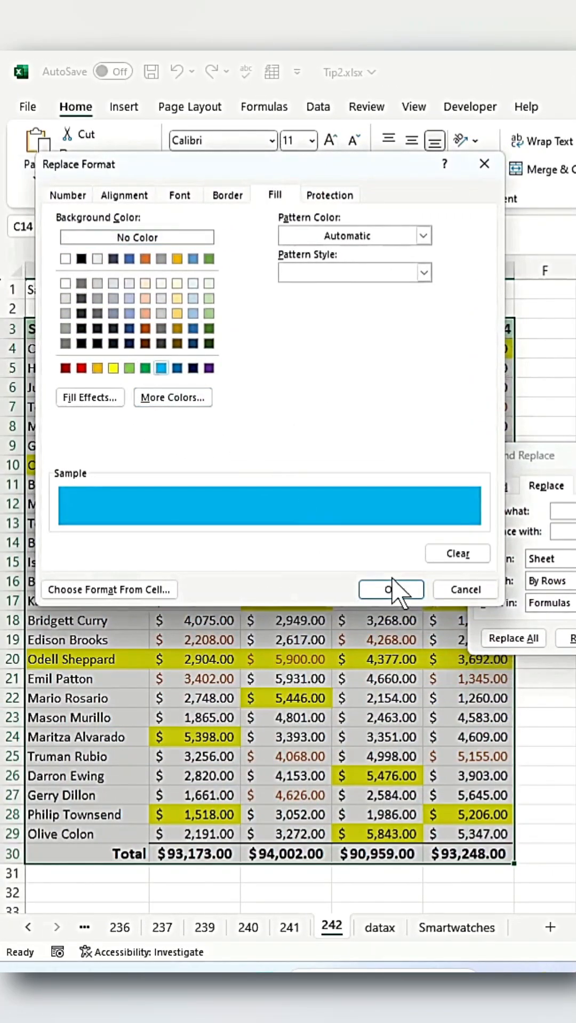
mouse_move(421, 624)
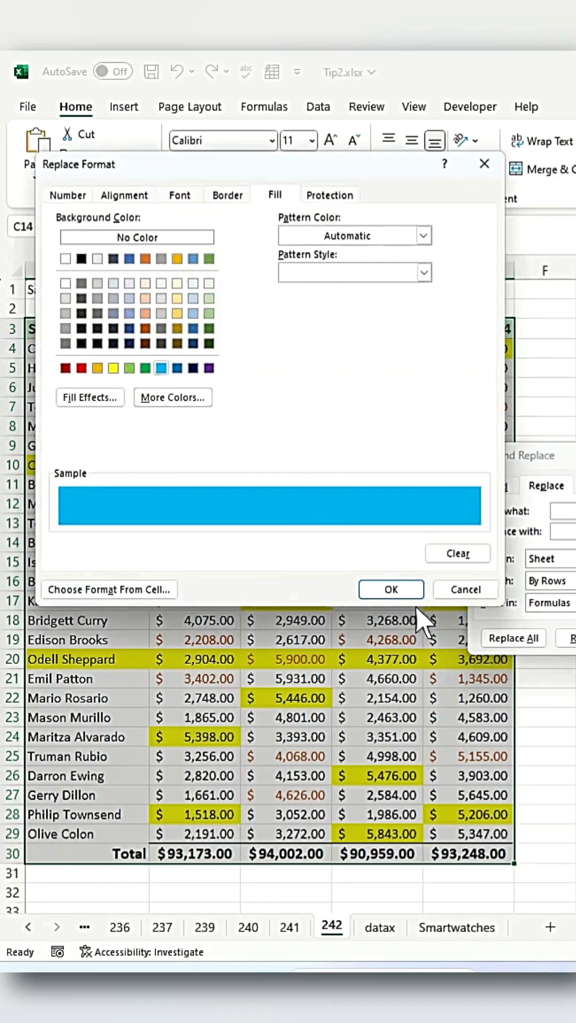
left_click(391, 590)
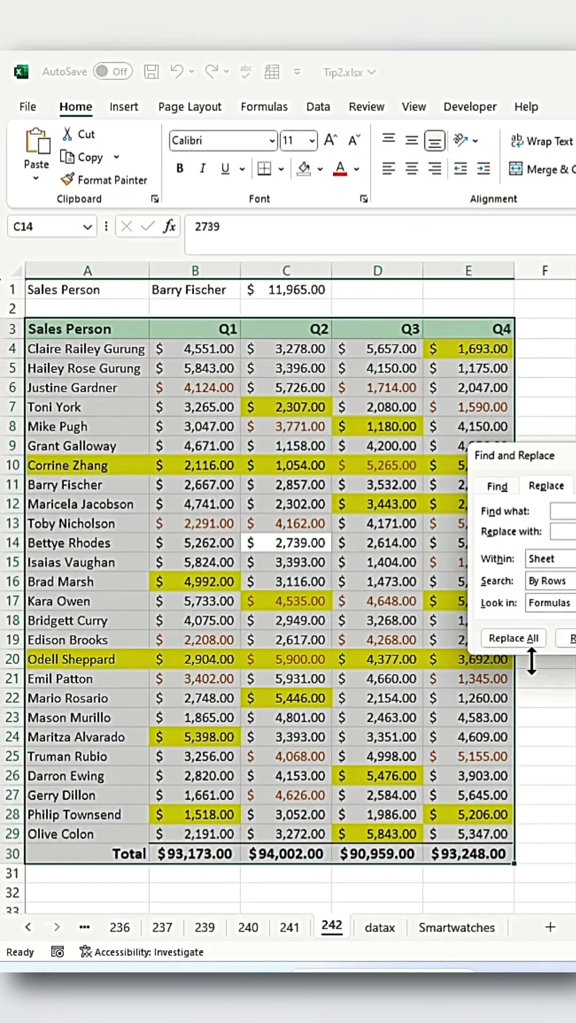
Replace all 24 yellow fills with cyan and dismiss the count message.
left_click(511, 638)
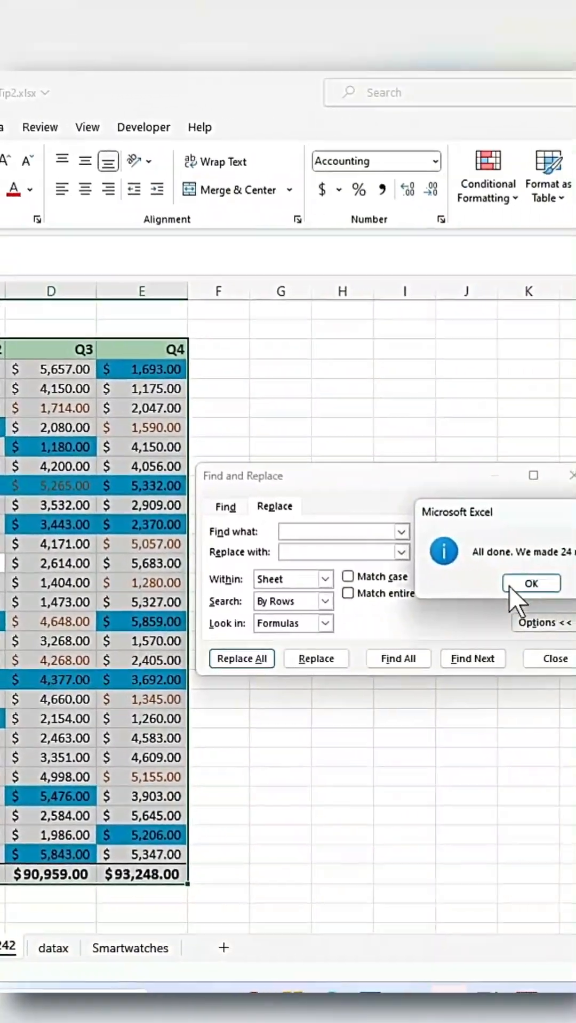
left_click(529, 583)
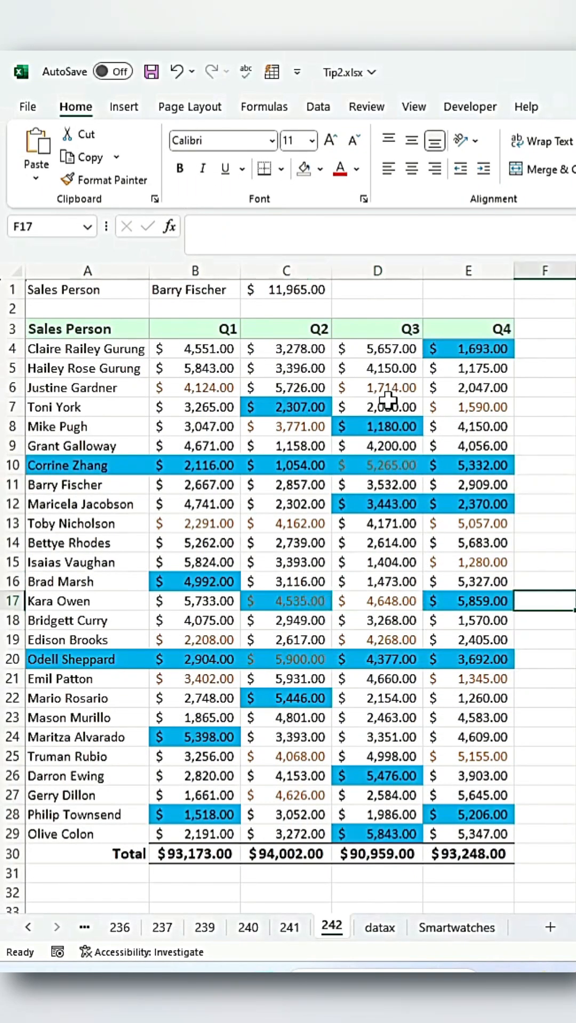
Check a brown-font Q3 amount, select the whole sheet and reopen Find and Replace.
left_click(376, 387)
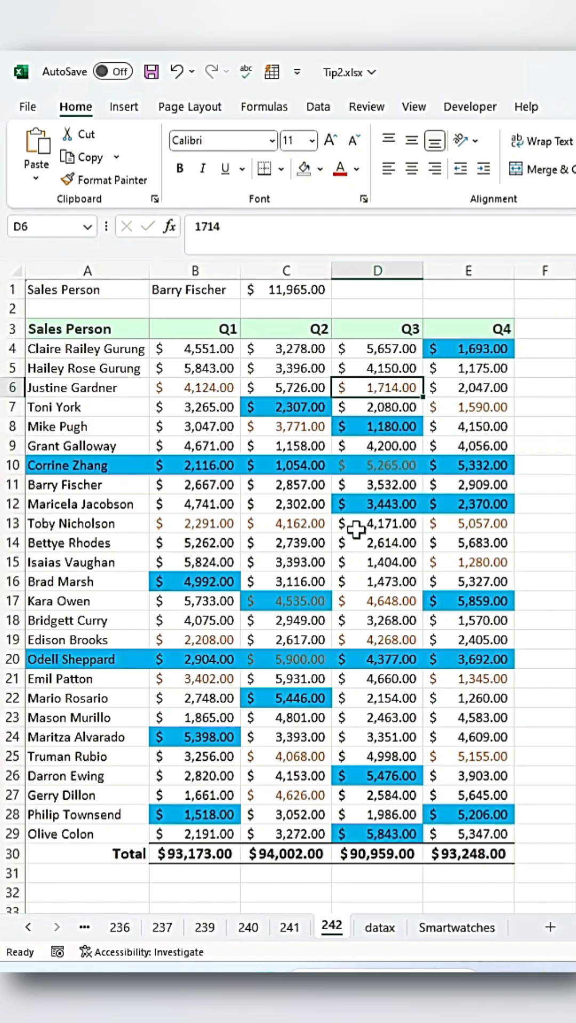
left_click(285, 328)
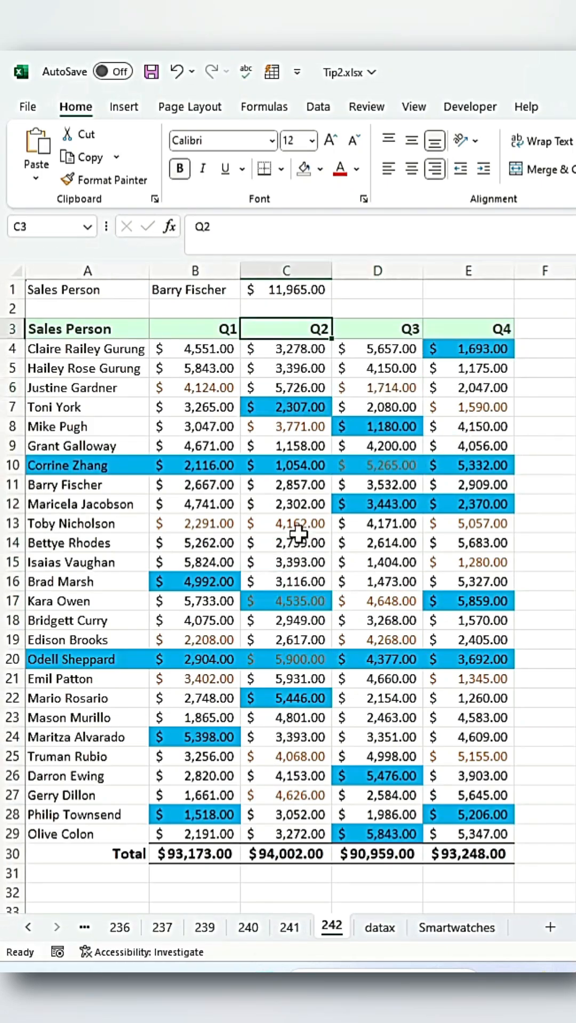
key("ctrl+a")
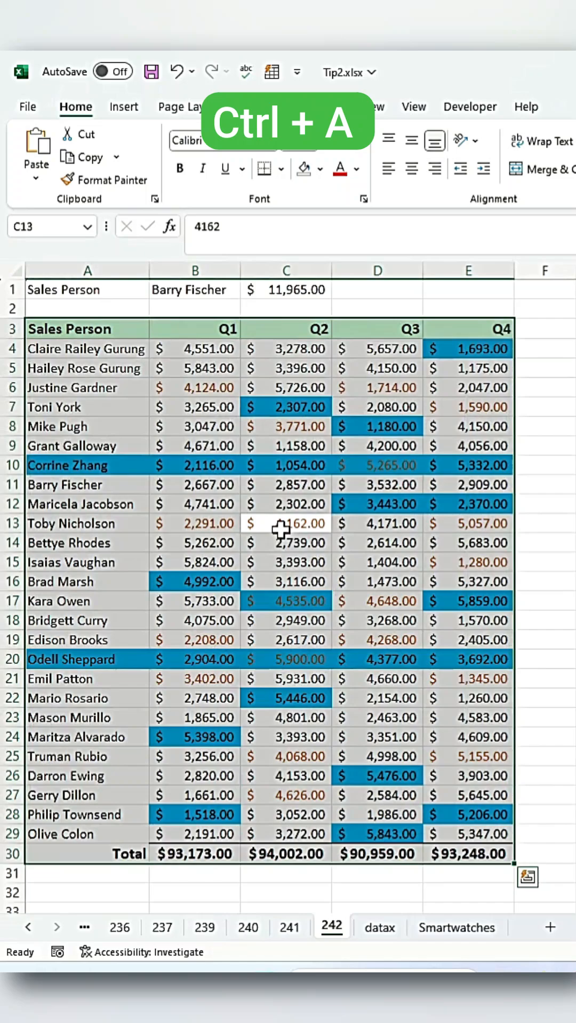
key("ctrl+h")
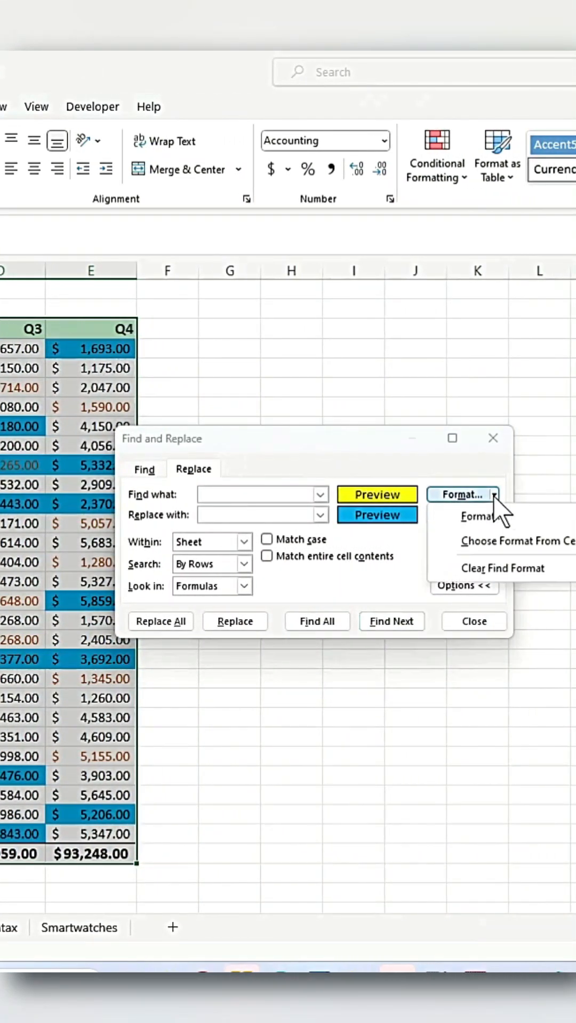
Clear the yellow and cyan fill formats and set brown font as the search format.
left_click(493, 514)
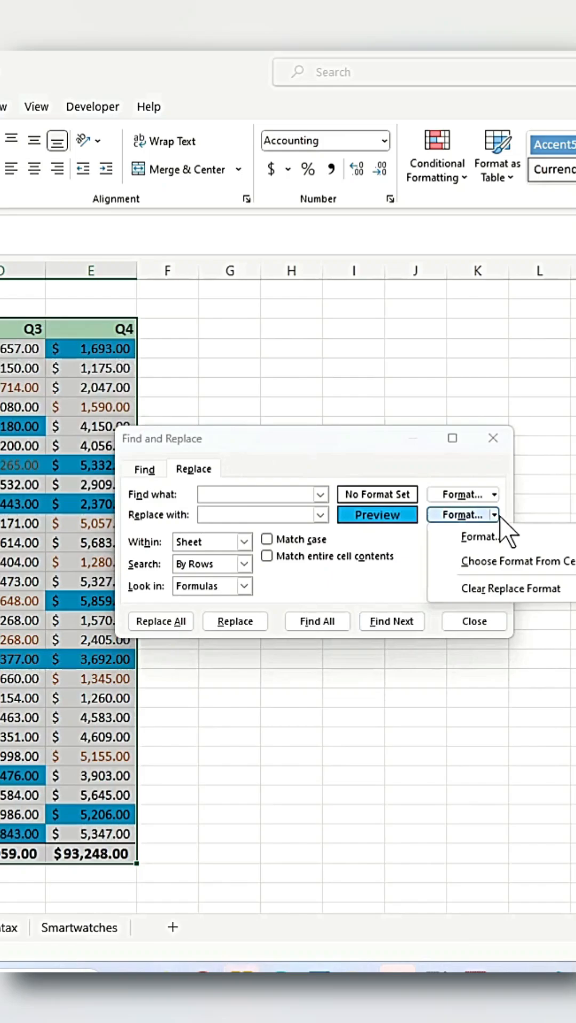
left_click(515, 588)
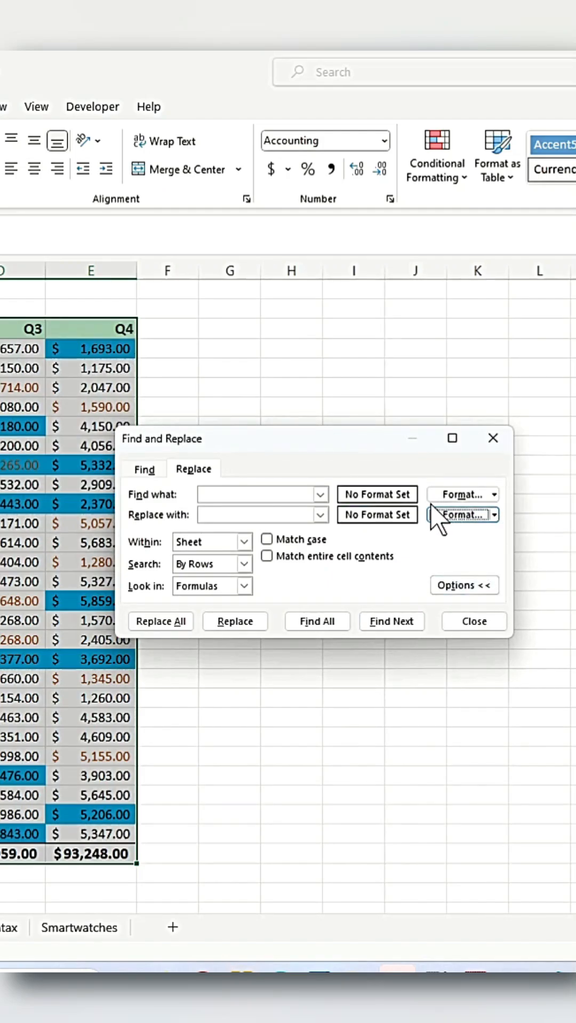
left_click(459, 494)
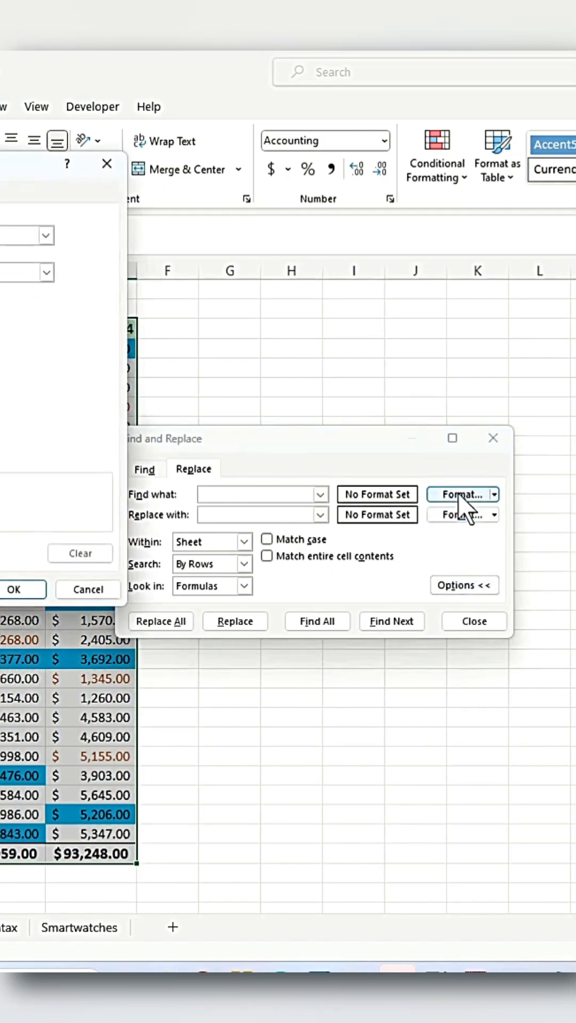
left_click(459, 493)
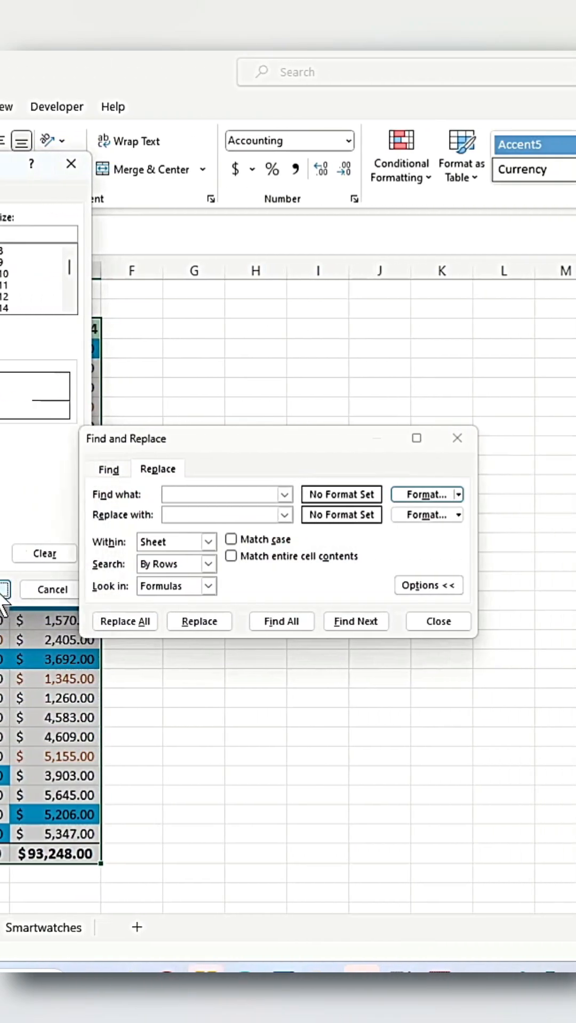
left_click(422, 495)
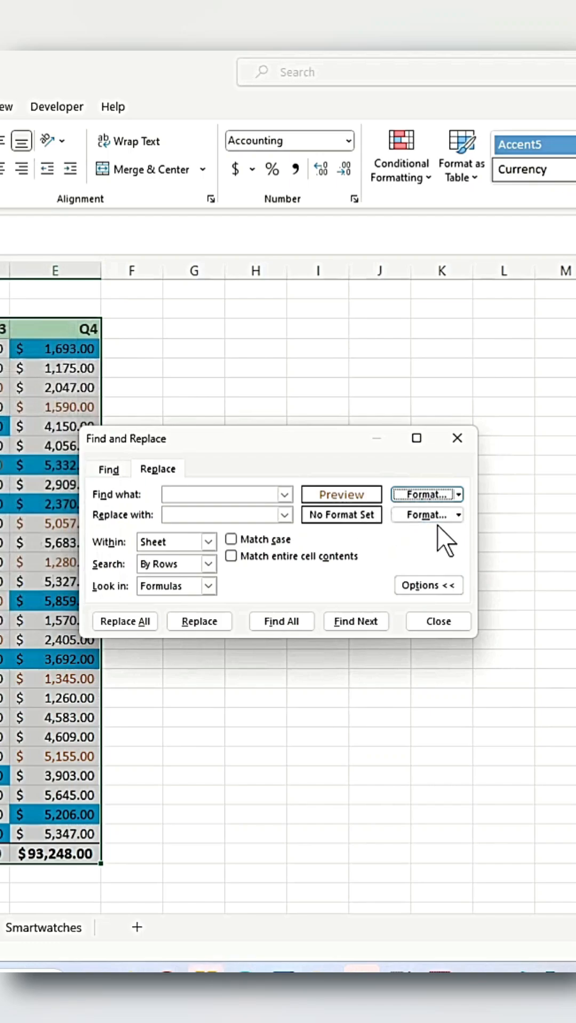
Set bold red font as the replacement format and apply it to all brown amounts.
left_click(420, 514)
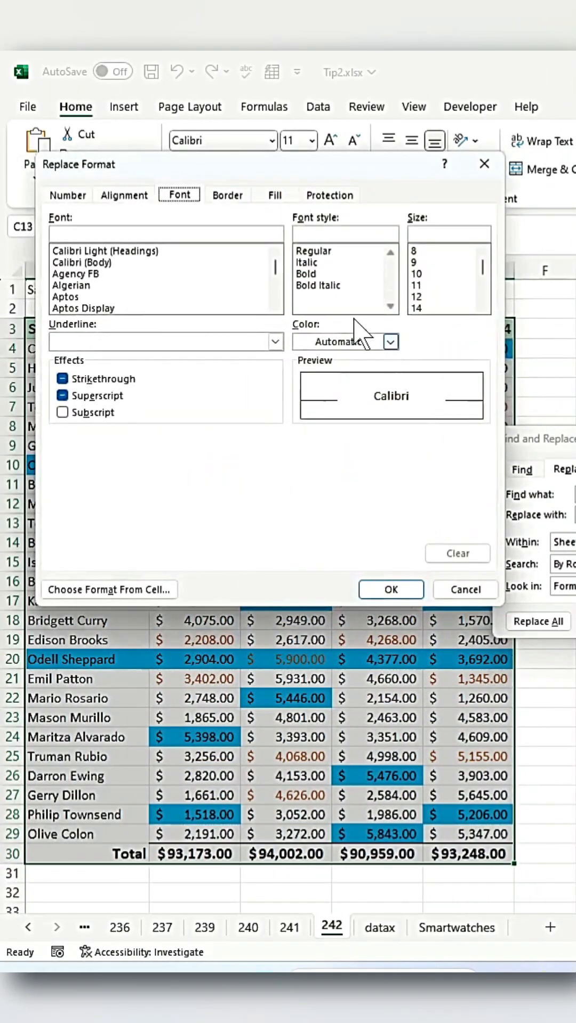
left_click(390, 341)
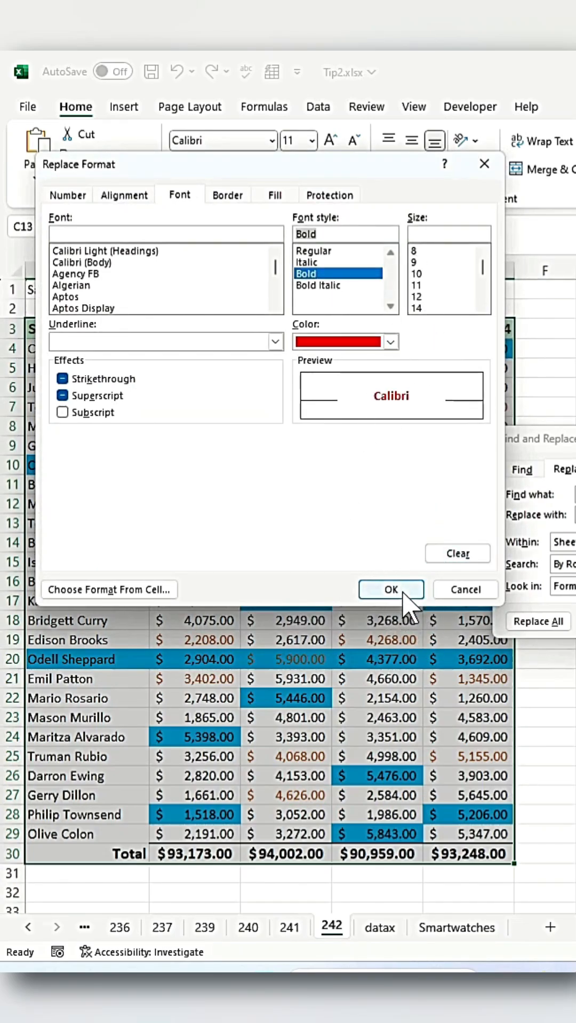
left_click(390, 589)
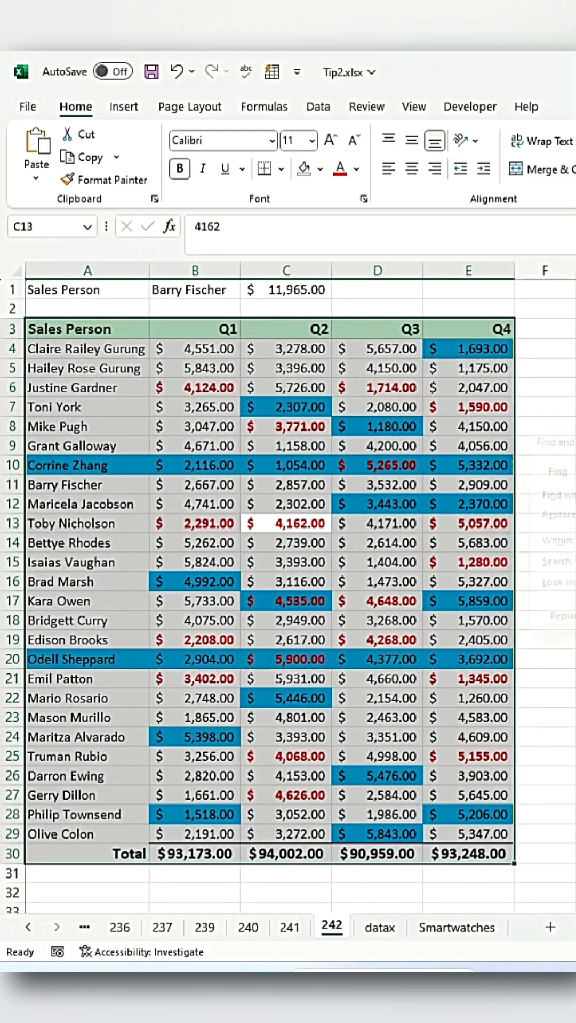
left_click(376, 601)
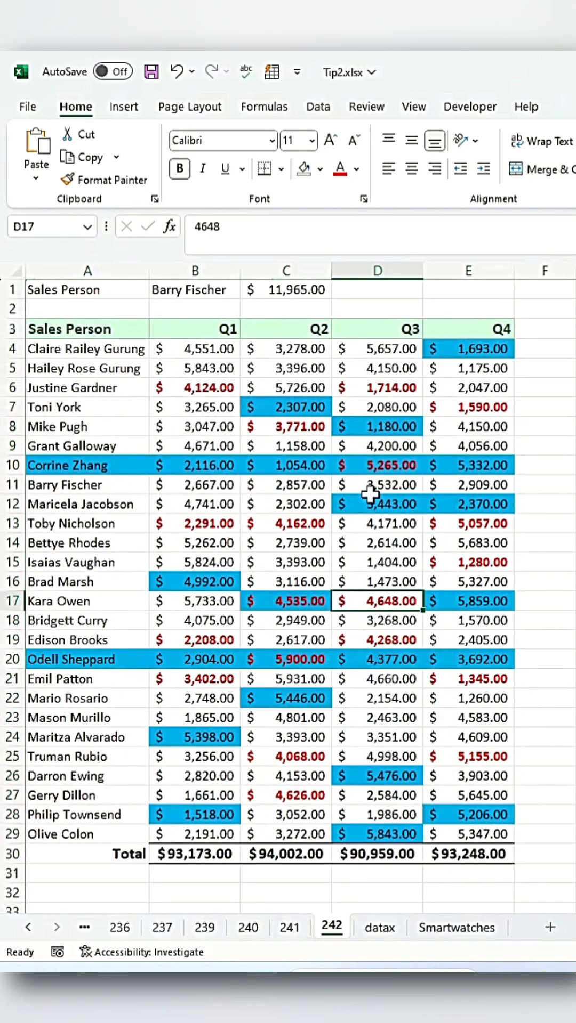